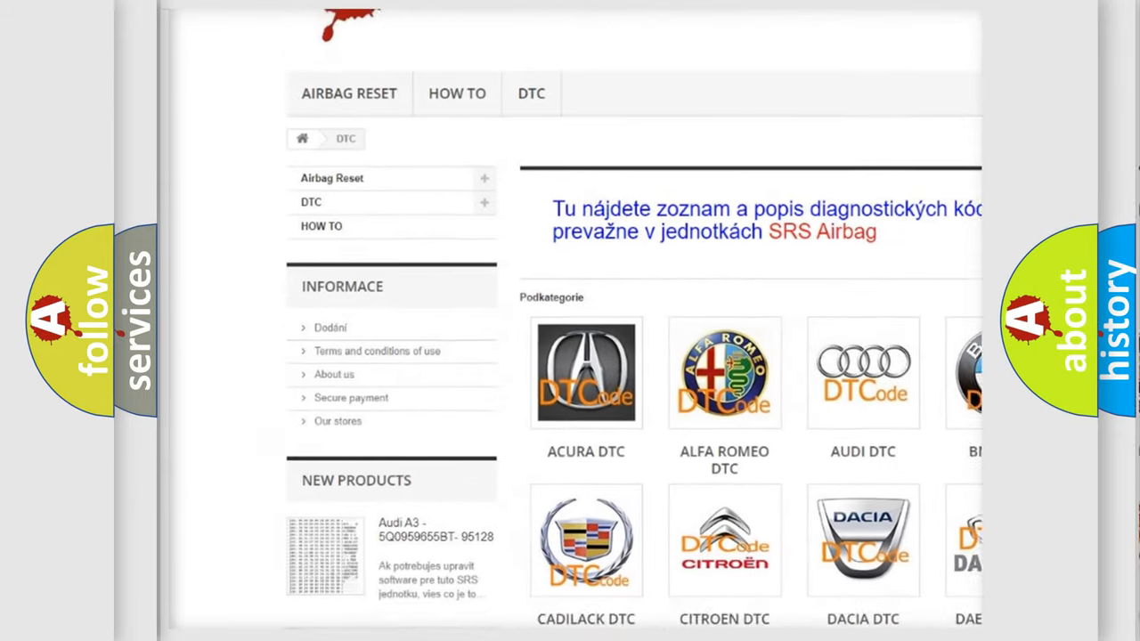
pyautogui.scroll(-3)
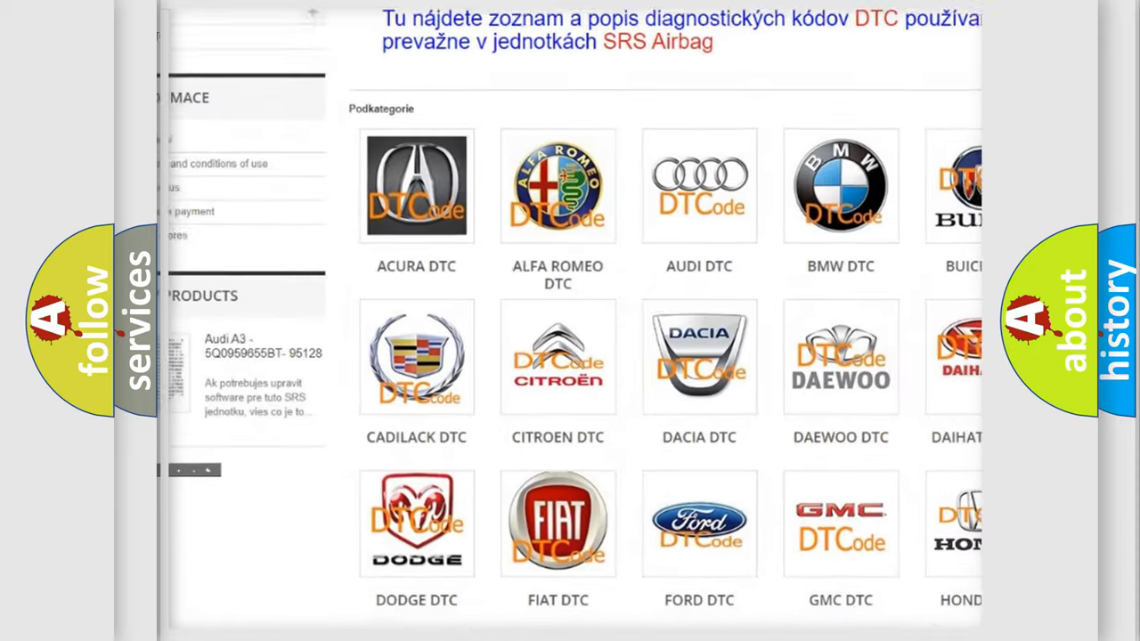
pyautogui.scroll(-3)
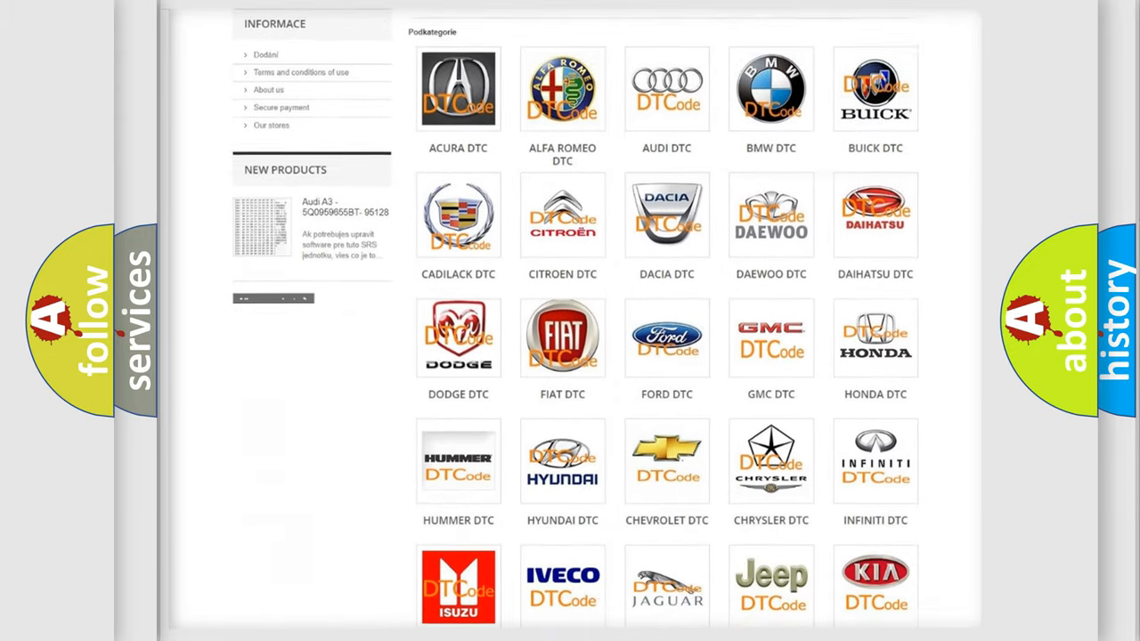
pyautogui.scroll(-3)
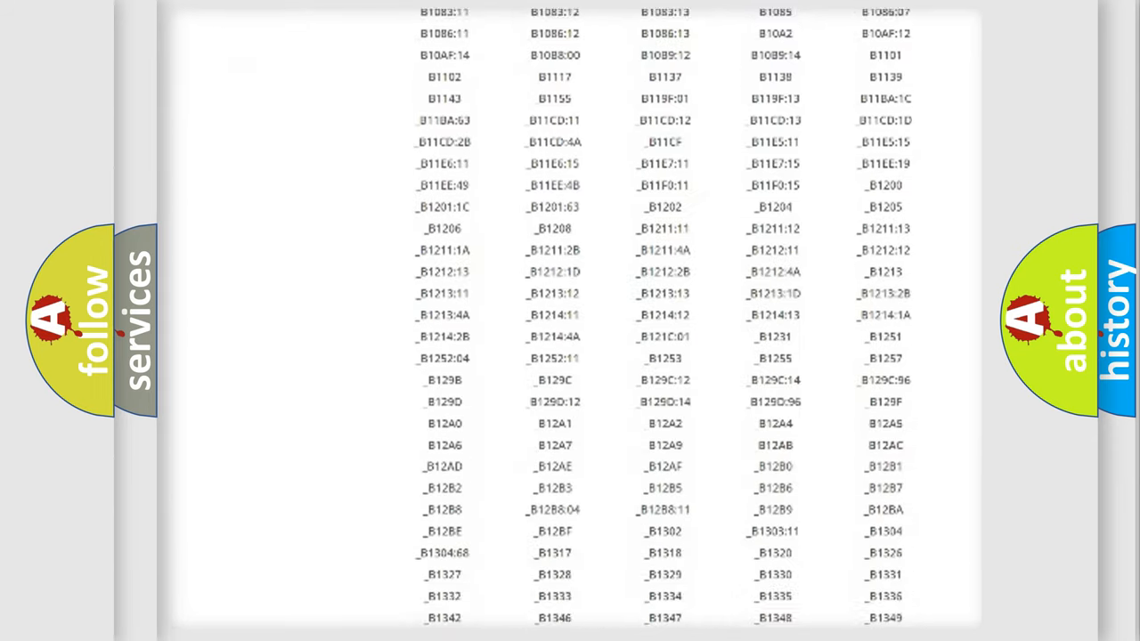
pyautogui.scroll(-3)
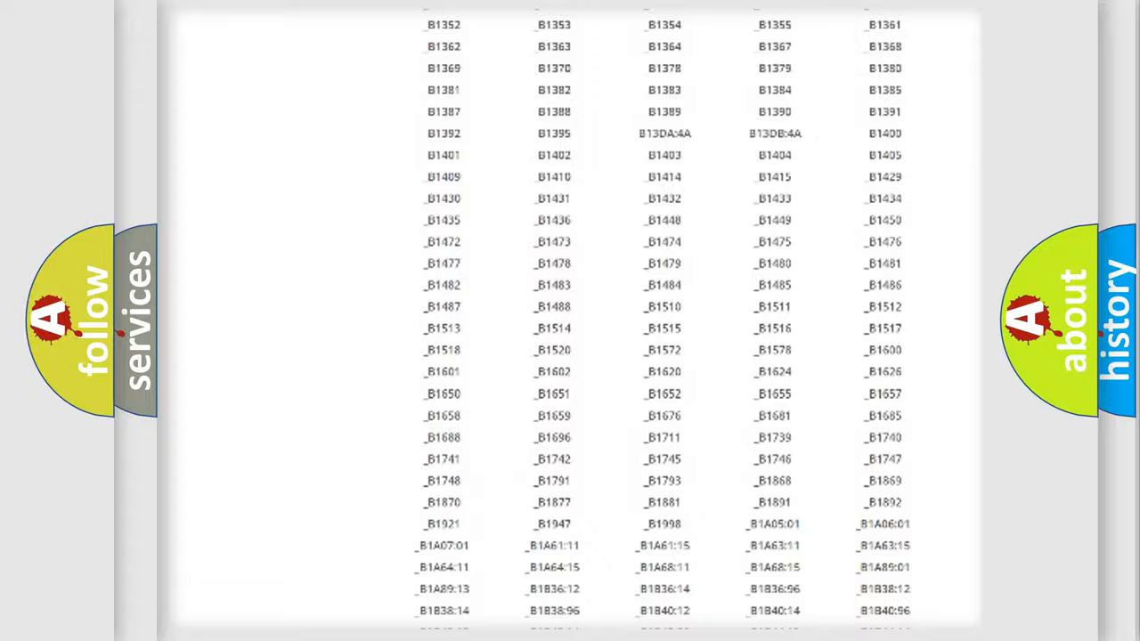